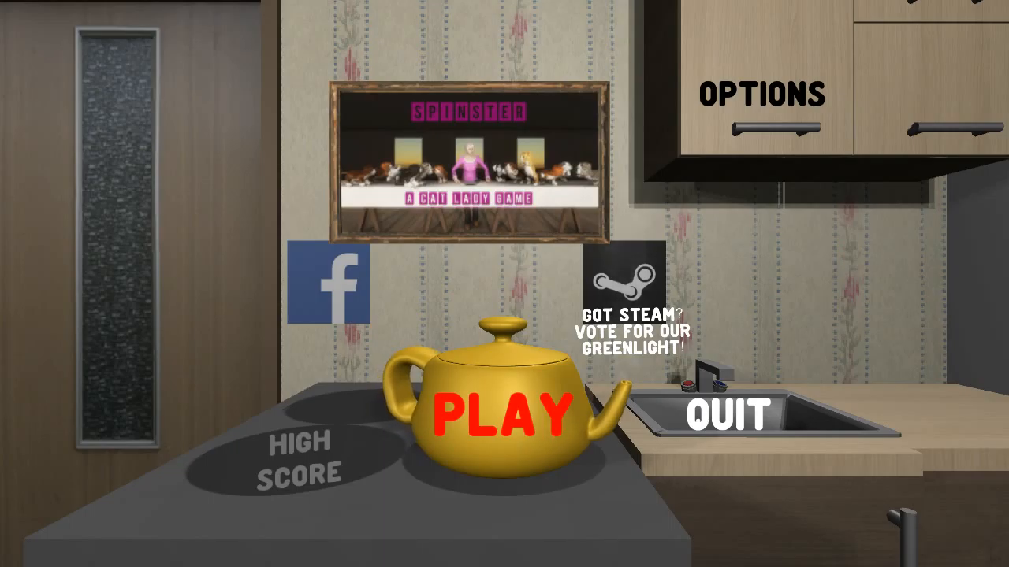
Start a new round, retrying after the score screen, to begin indoors with zero cats.
{"action": "left_click", "coordinate": [504, 411]}
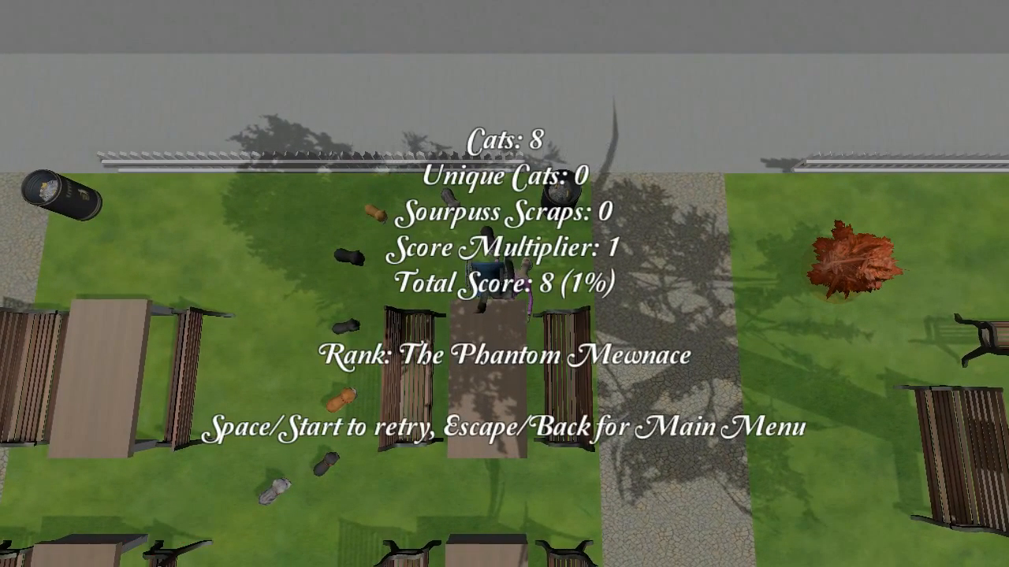
{"action": "key", "text": "space"}
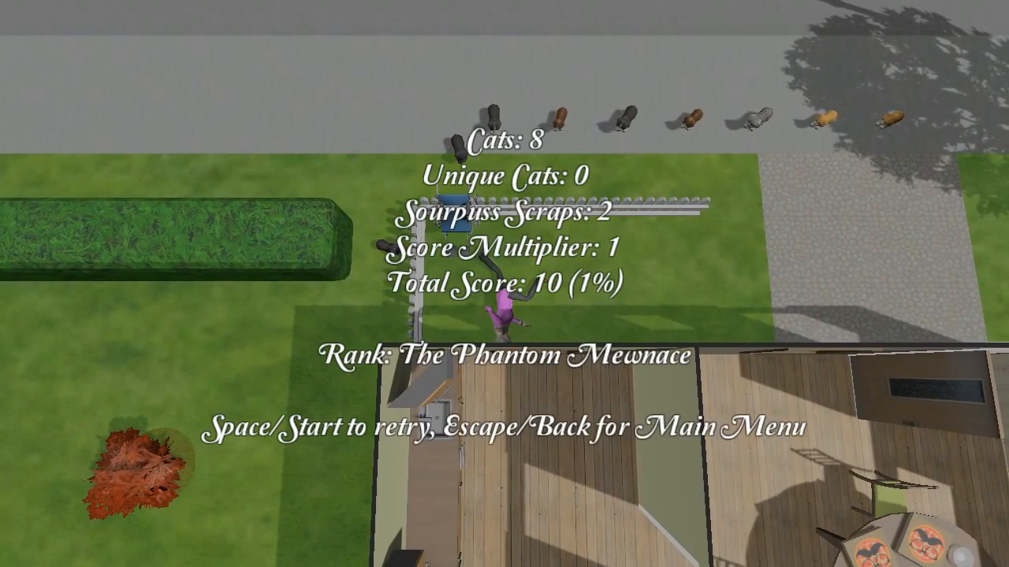
{"action": "key", "text": "space"}
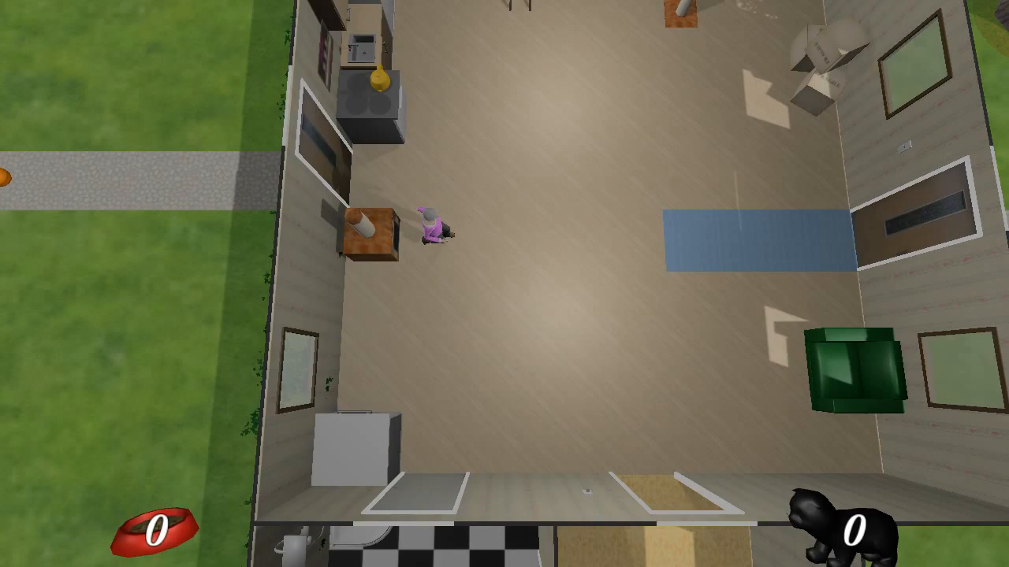
{"action": "scroll", "scroll_direction": "down", "scroll_amount": 3}
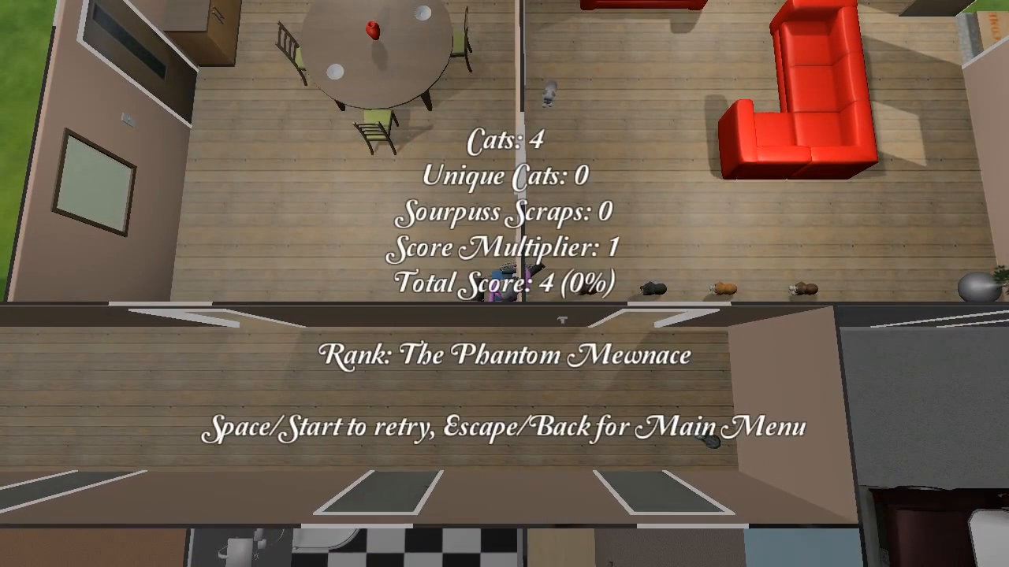
Leave the Phantom Mewnace results screen and return to the main menu.
{"action": "key", "text": "Escape"}
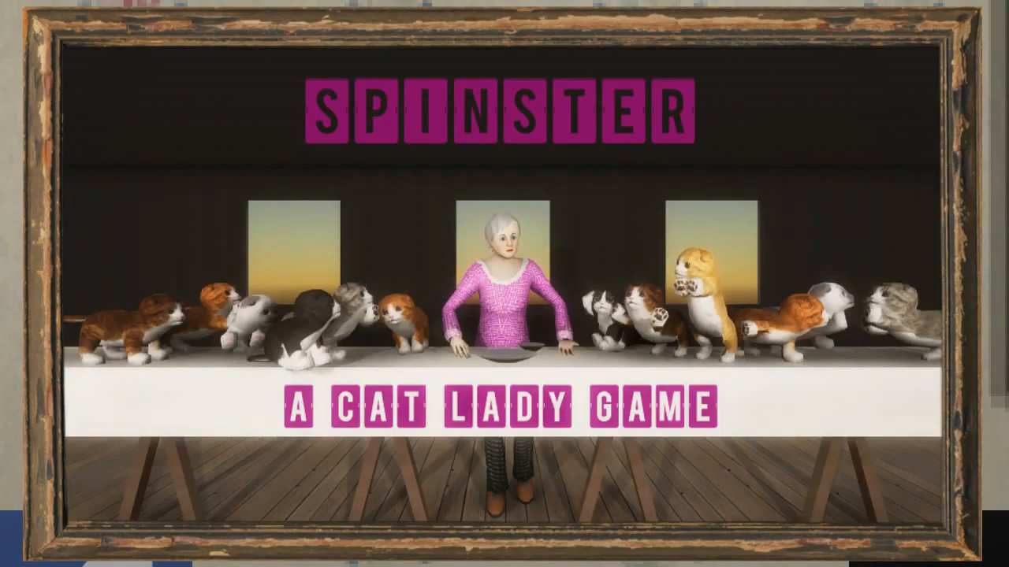